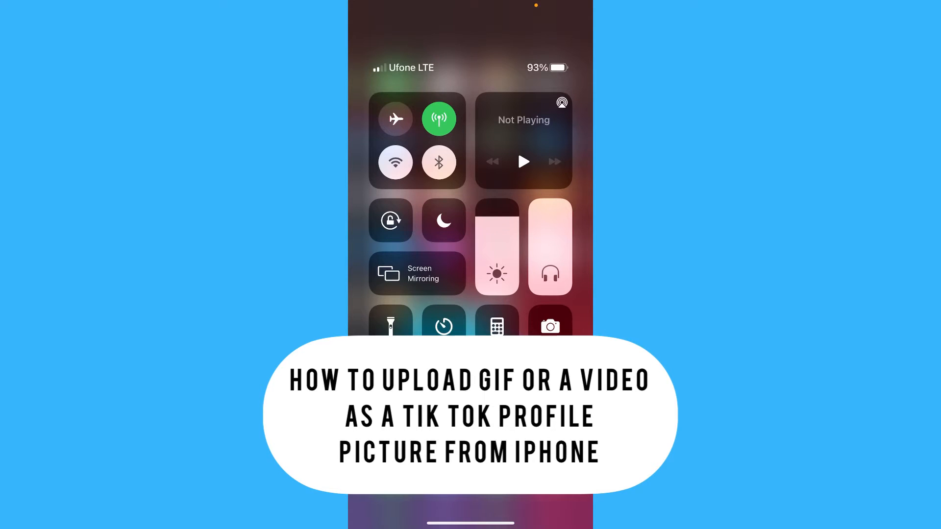
Step: Dismiss Control Center to reach the App Store's Search tab
click(443, 380)
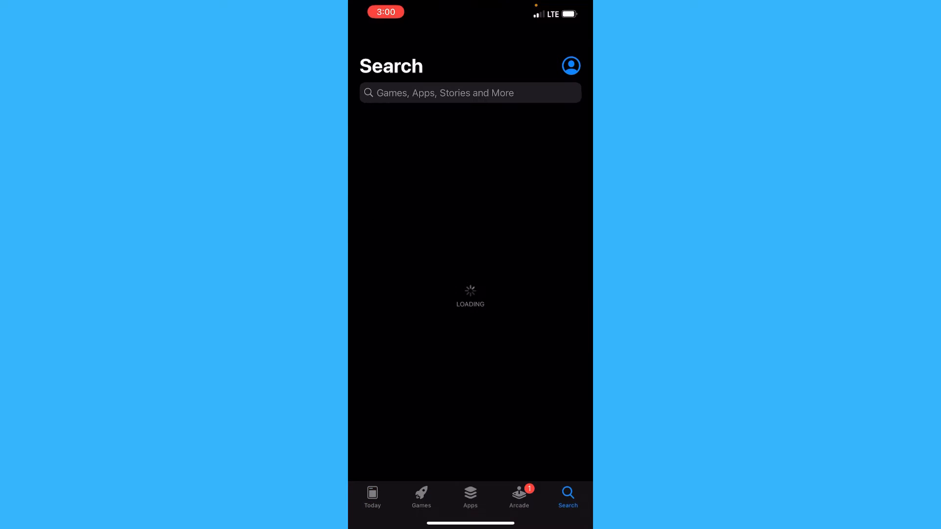
Step: Search the App Store for 'tik tok'
text(tik tok)
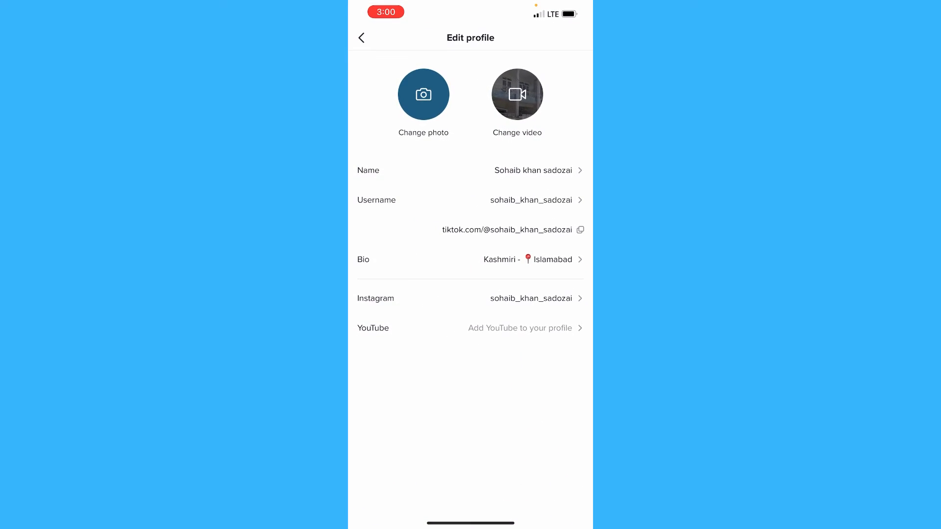
Step: Go from the TikTok home feed to your Profile and open Edit profile
click(361, 37)
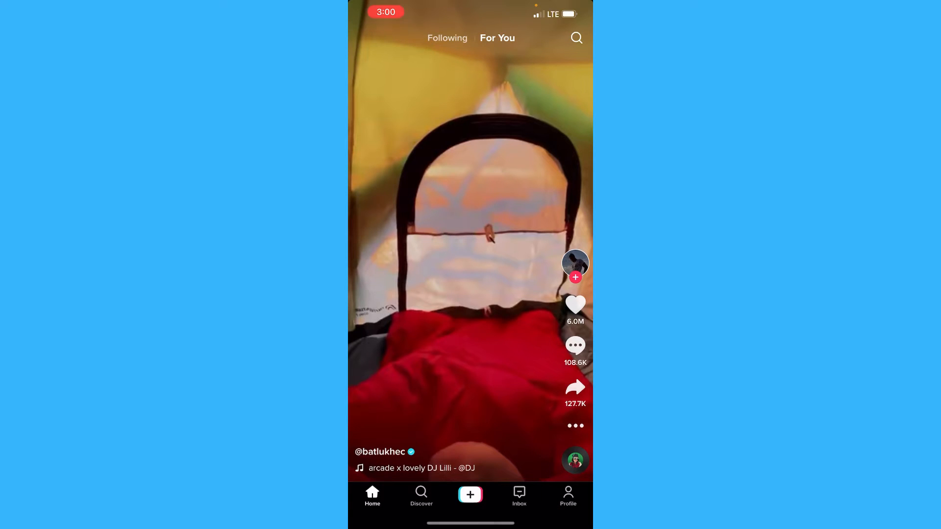
click(568, 496)
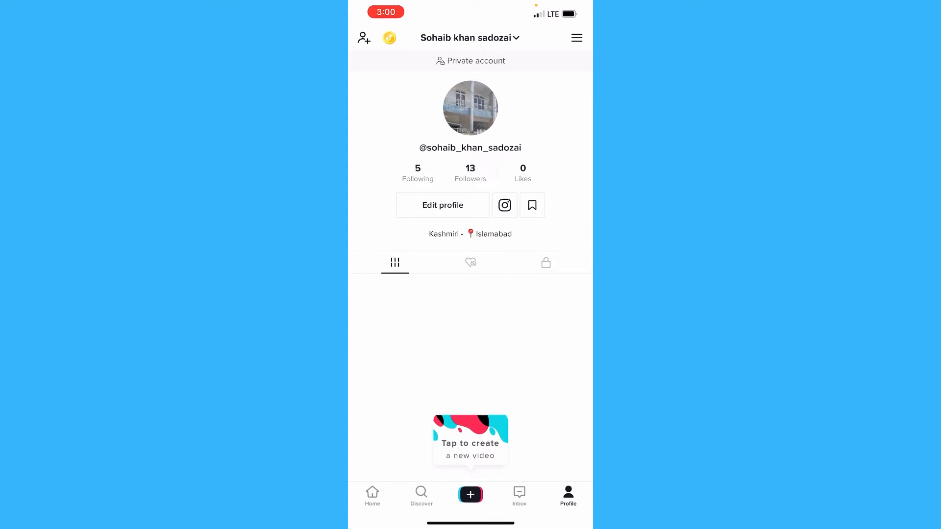
click(442, 204)
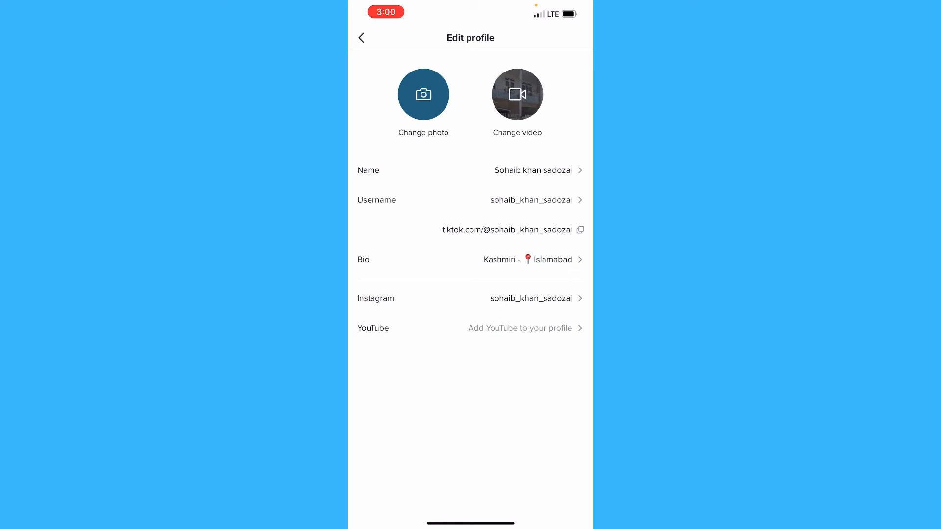
Step: Change the profile video by picking the building clip from the phone's library
click(517, 95)
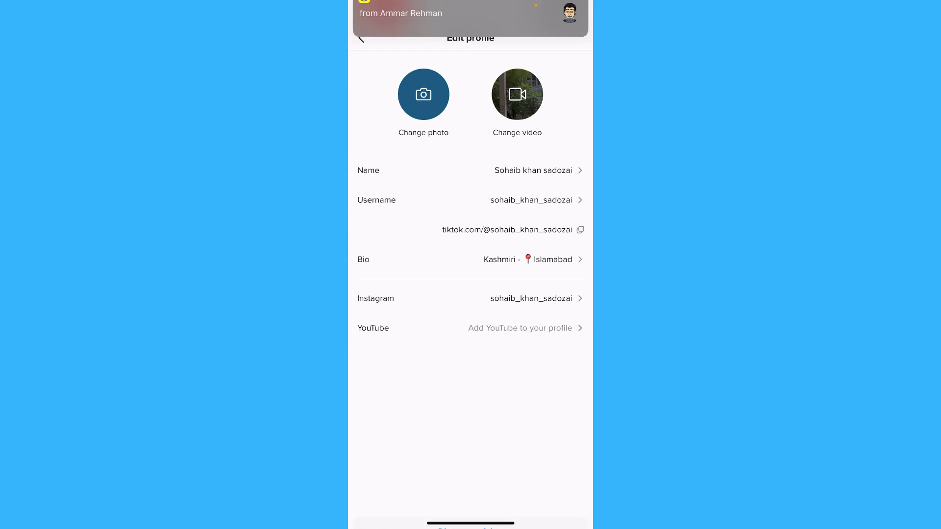
click(516, 94)
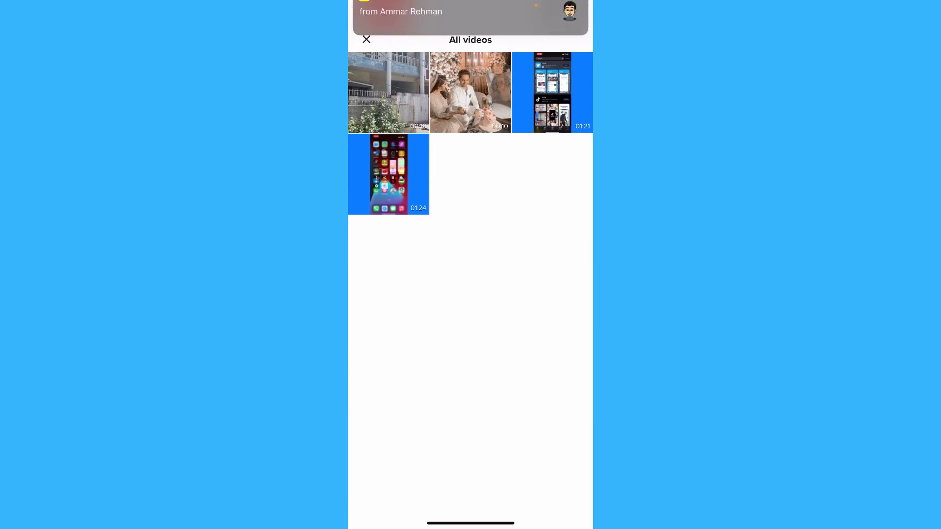
click(388, 92)
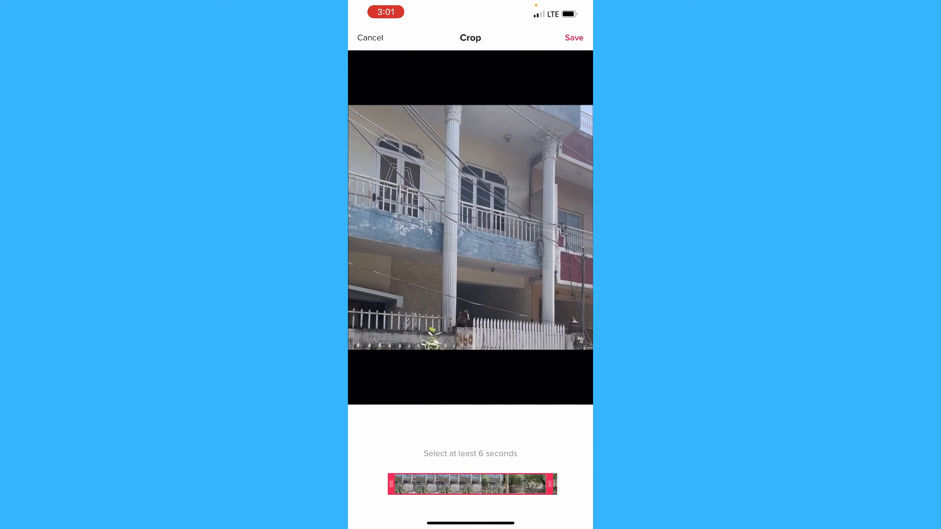
Step: Save the cropped building clip as the profile video
click(573, 38)
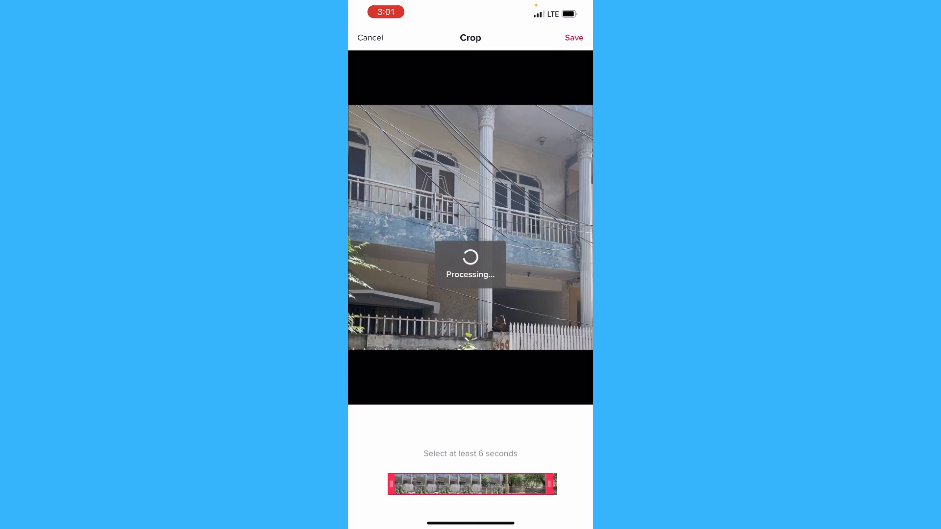